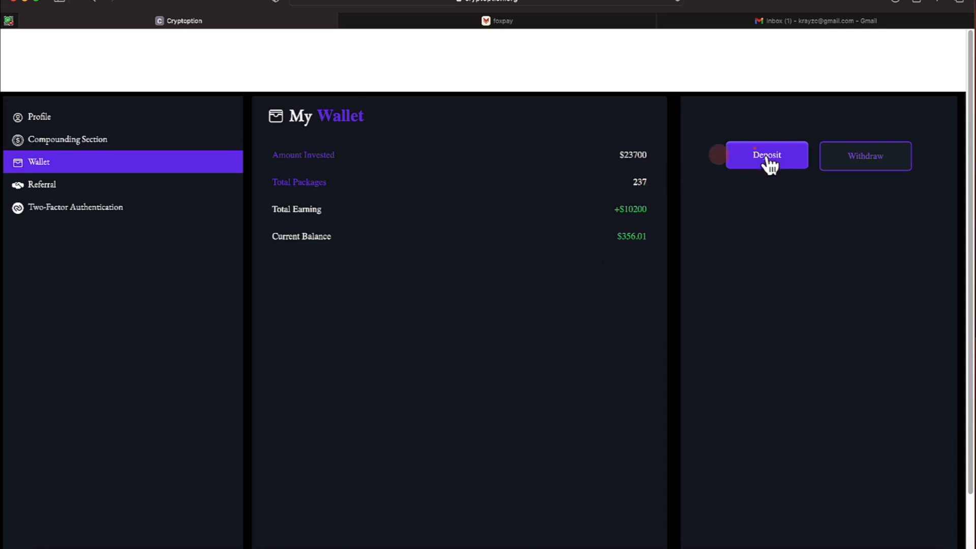
Step: Submit a $356 withdrawal from the $356.01 balance, with $352 to receive after the fee
click(863, 155)
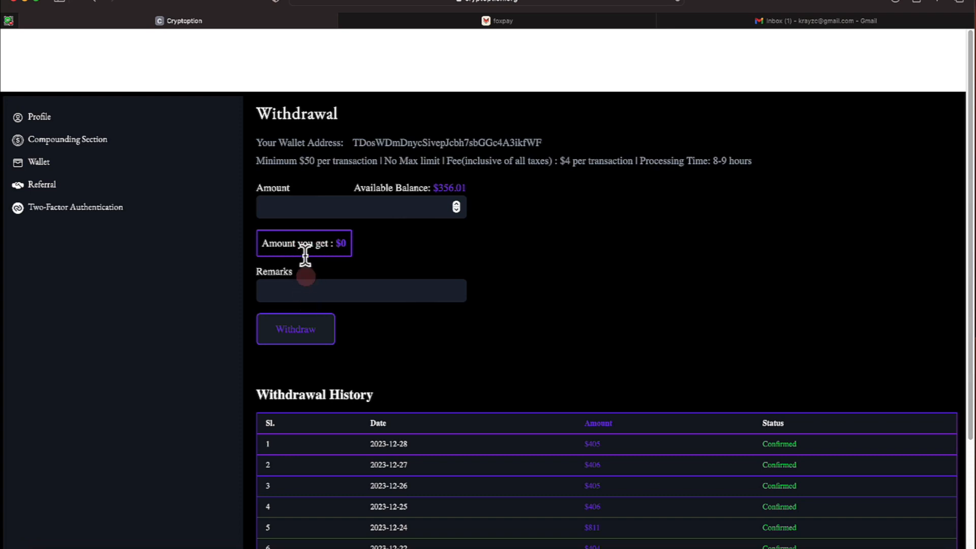
text(3)
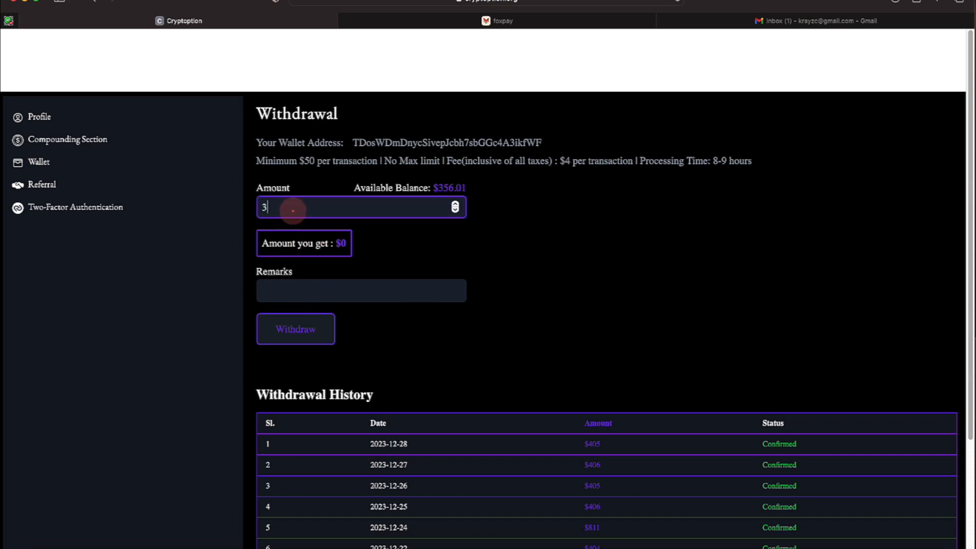
click(295, 329)
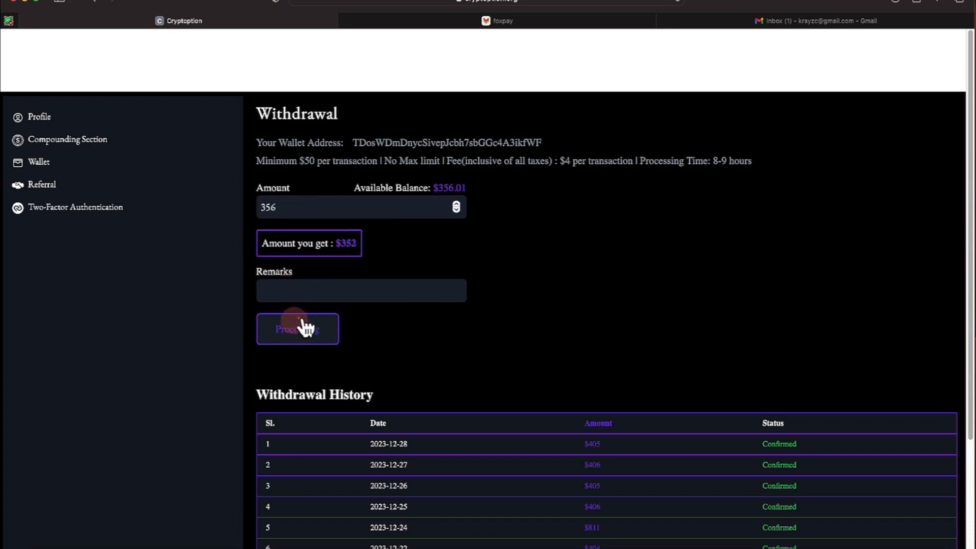
click(297, 328)
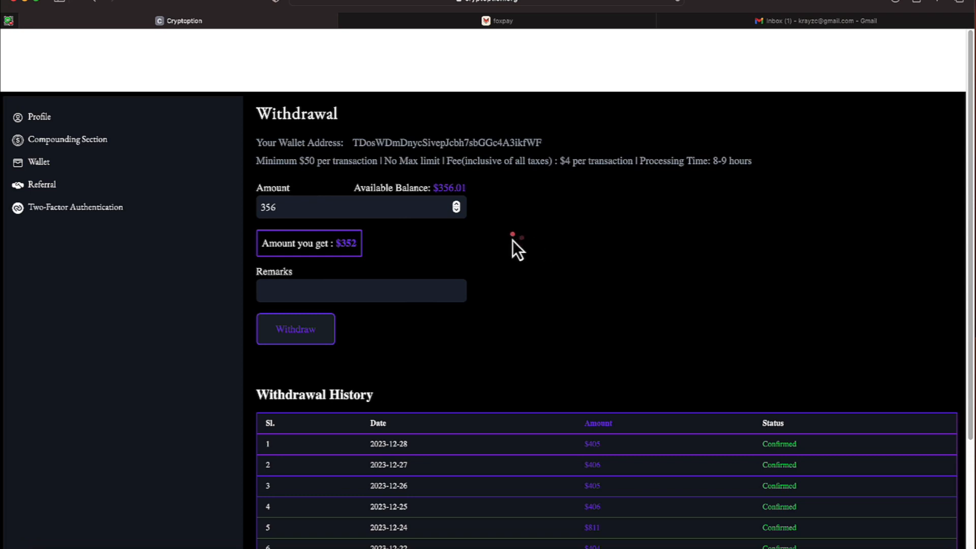
mouse_move(553, 161)
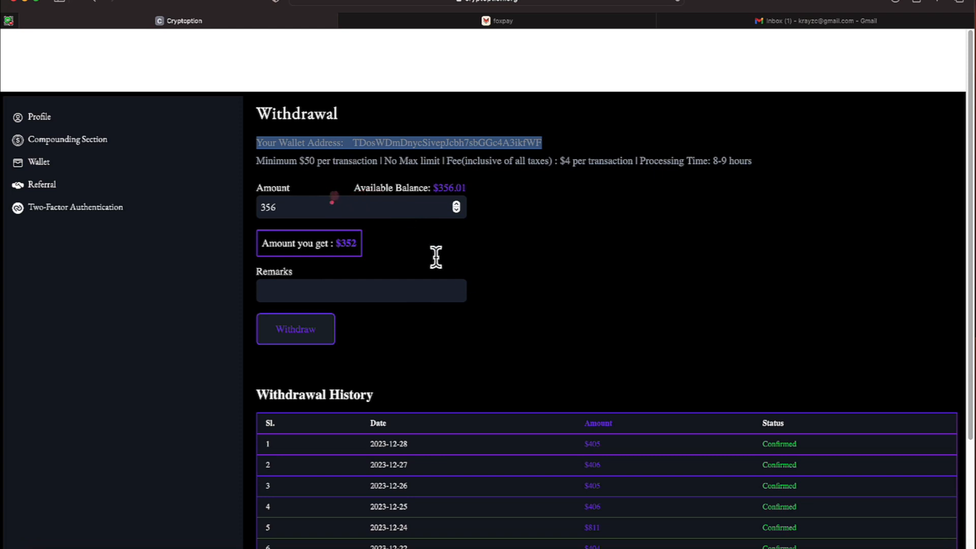
mouse_move(462, 274)
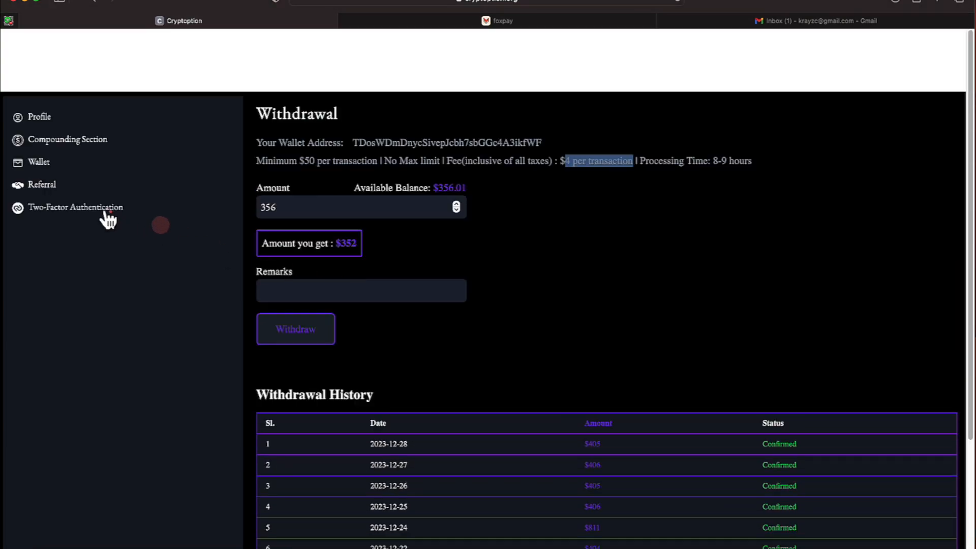
Step: Review withdrawal history pages 6, 5, 4 and 2, with the $356 request from 2023-12-29 shown as Pending
click(38, 161)
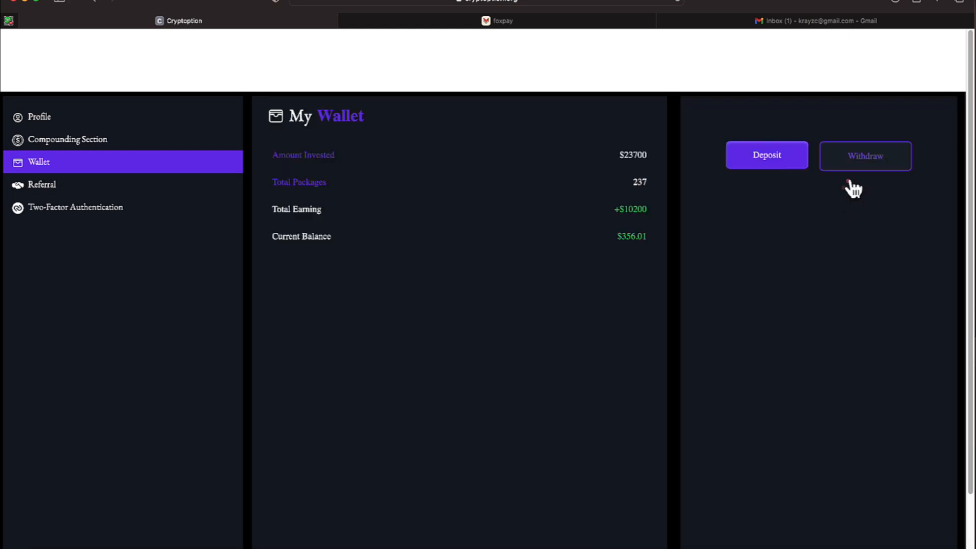
click(863, 155)
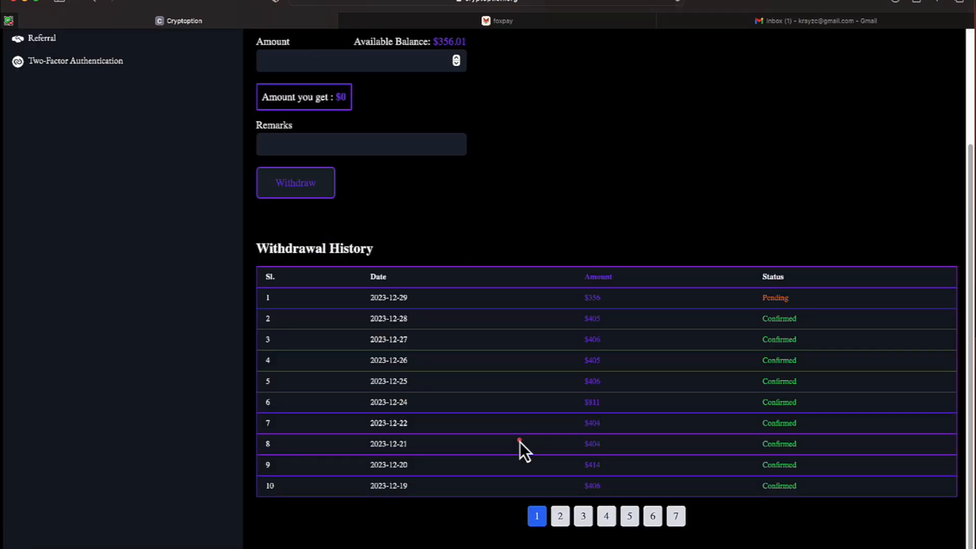
mouse_move(615, 510)
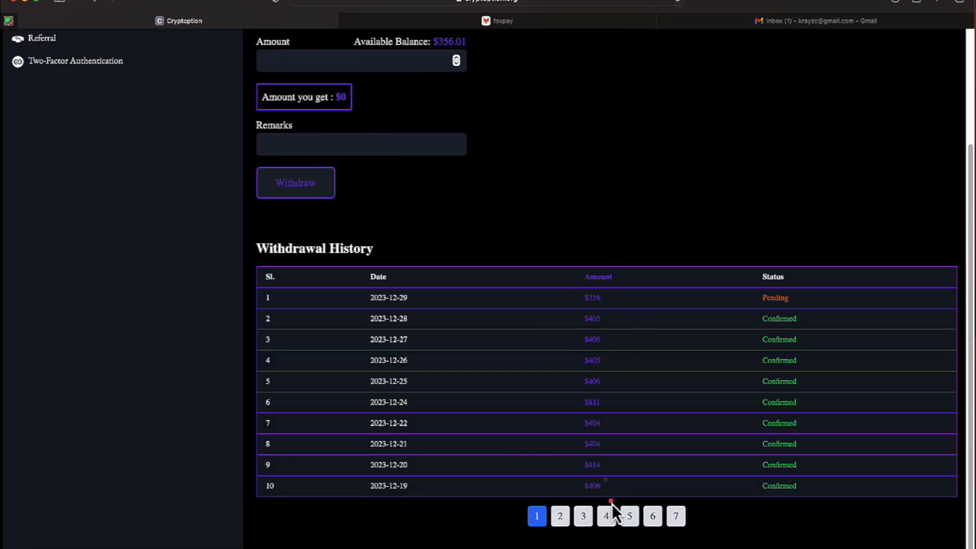
click(675, 516)
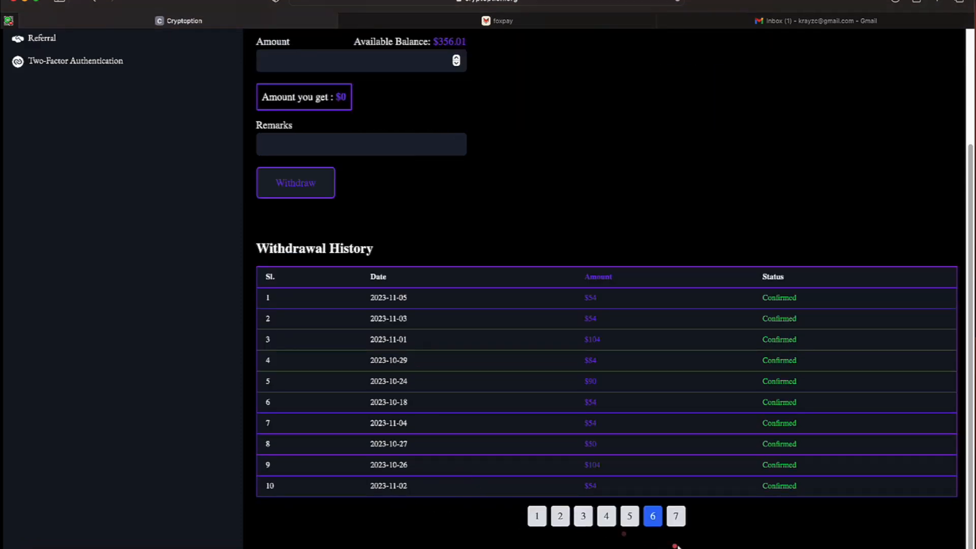
click(628, 515)
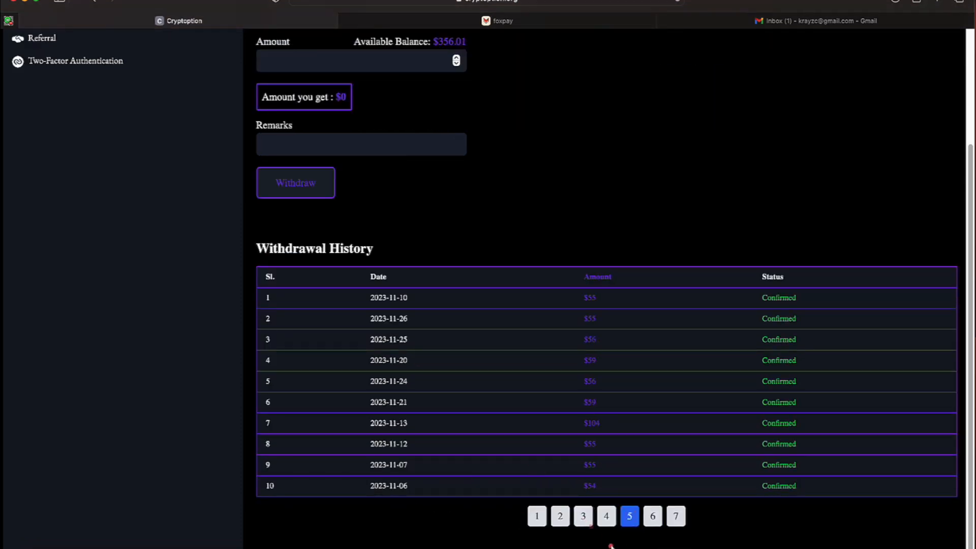
click(605, 515)
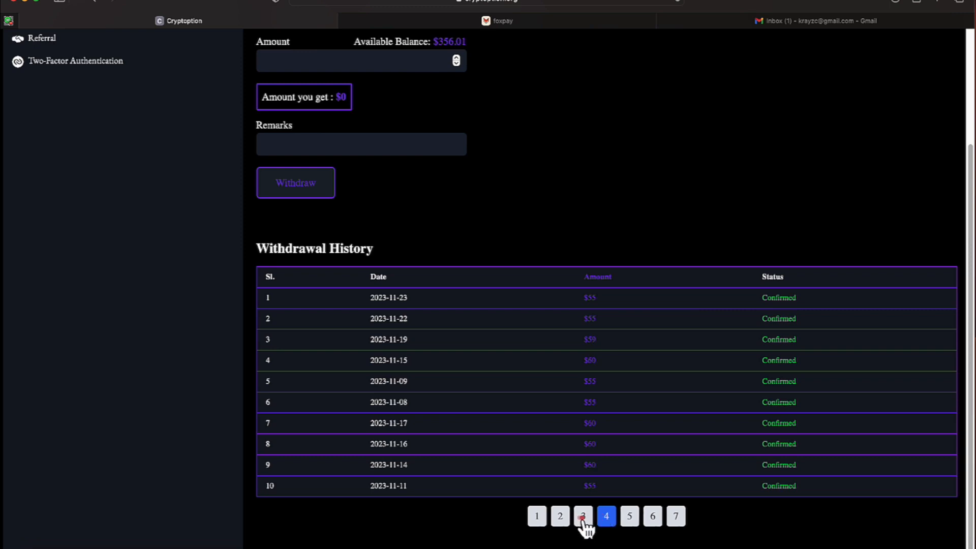
click(559, 516)
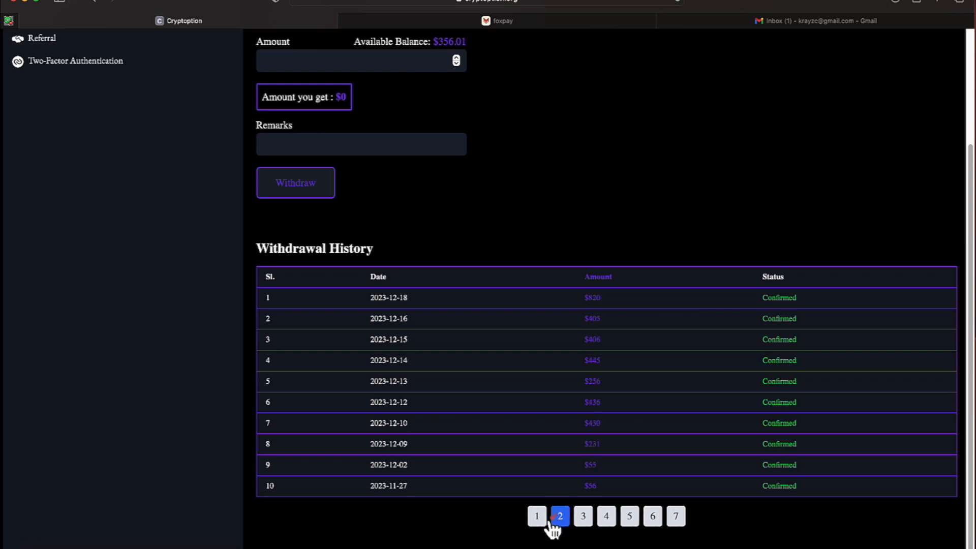
click(535, 515)
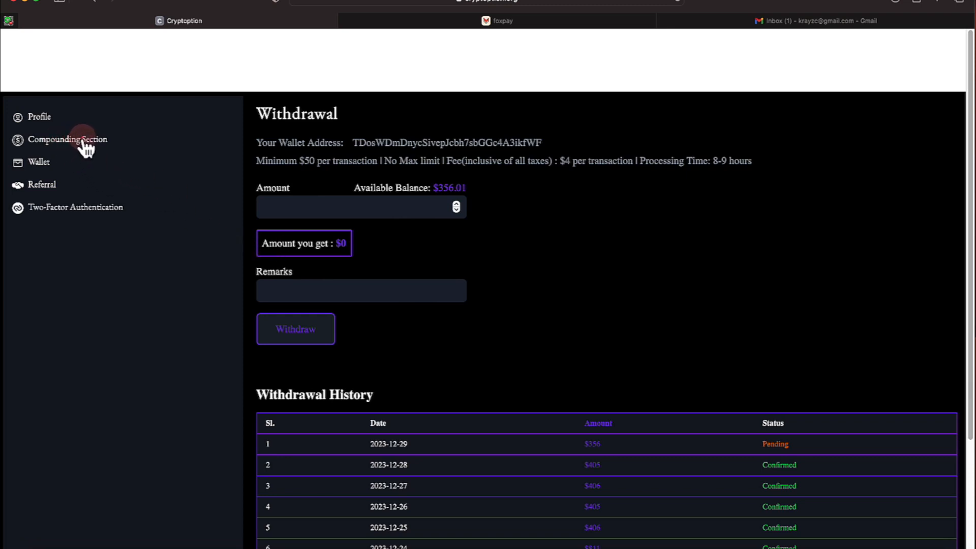
mouse_move(111, 176)
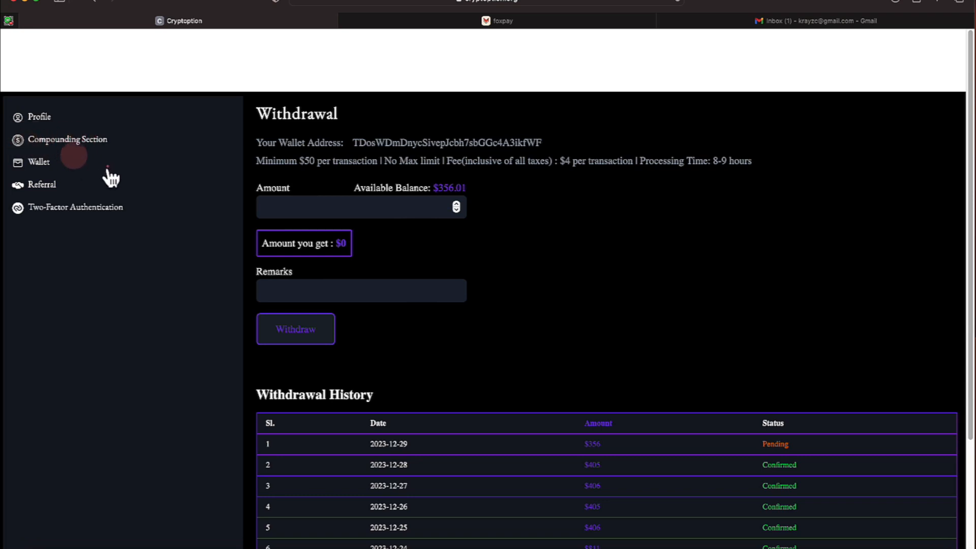
mouse_move(189, 56)
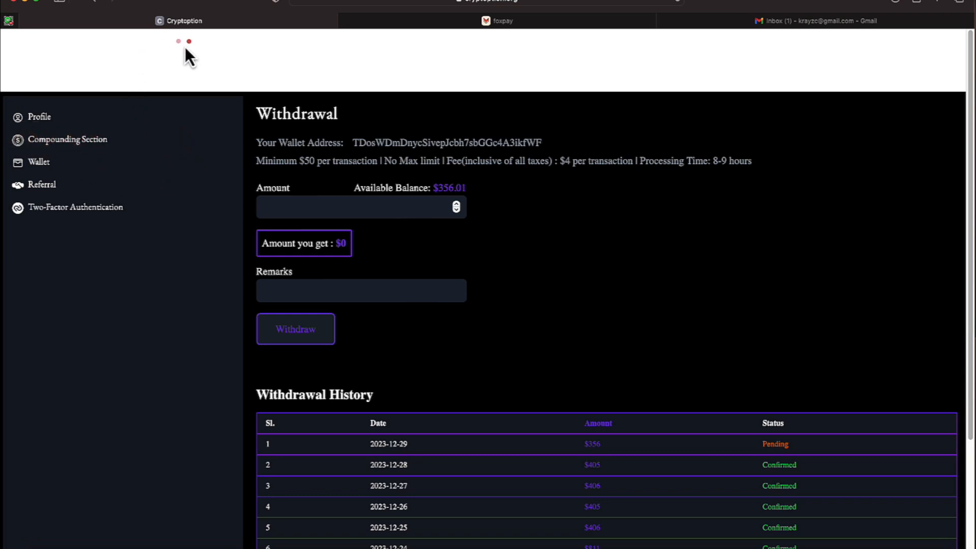
Step: Show the wallet overview with $23,700 invested, 237 packages and a $356.01 balance
click(39, 162)
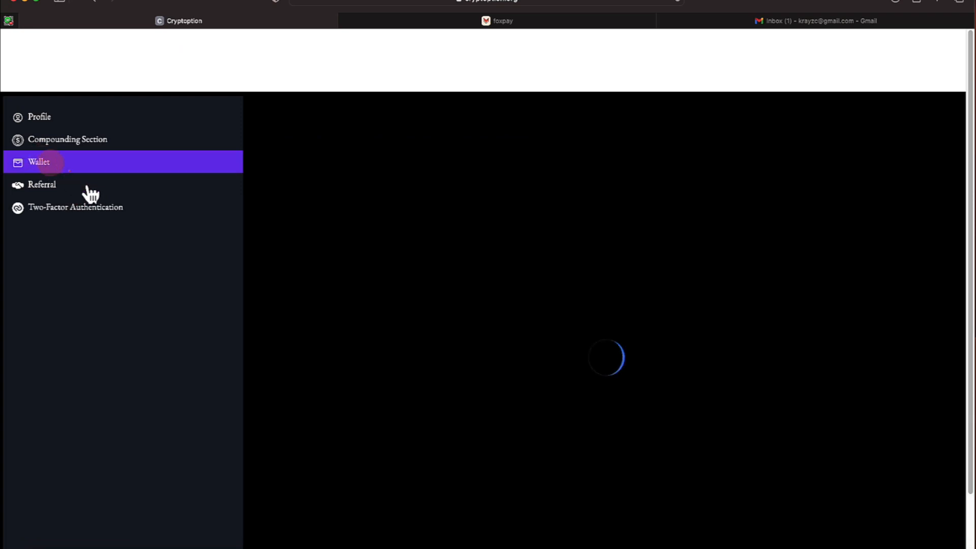
click(39, 161)
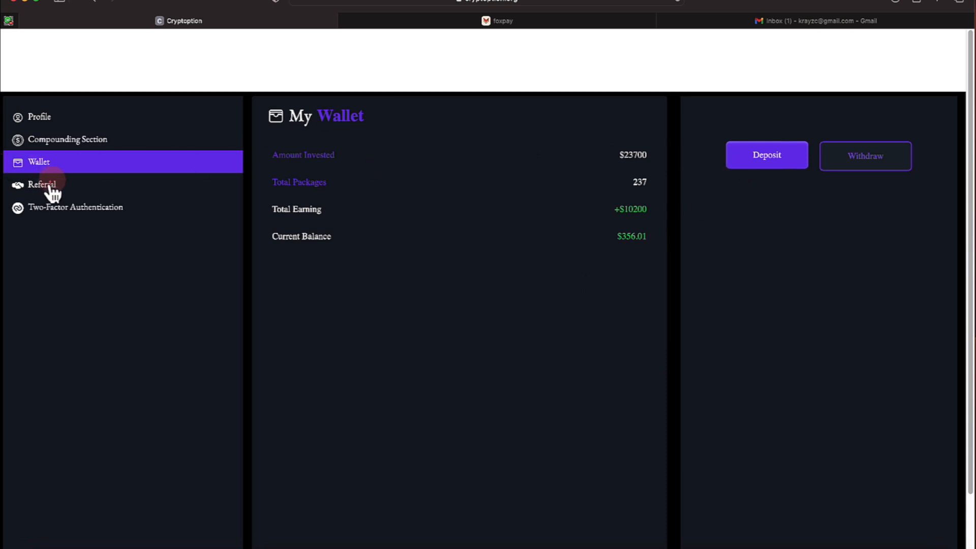
Step: View the Investment Insights table of seven confirmed purchases and select the 2023-10-13 date
click(67, 139)
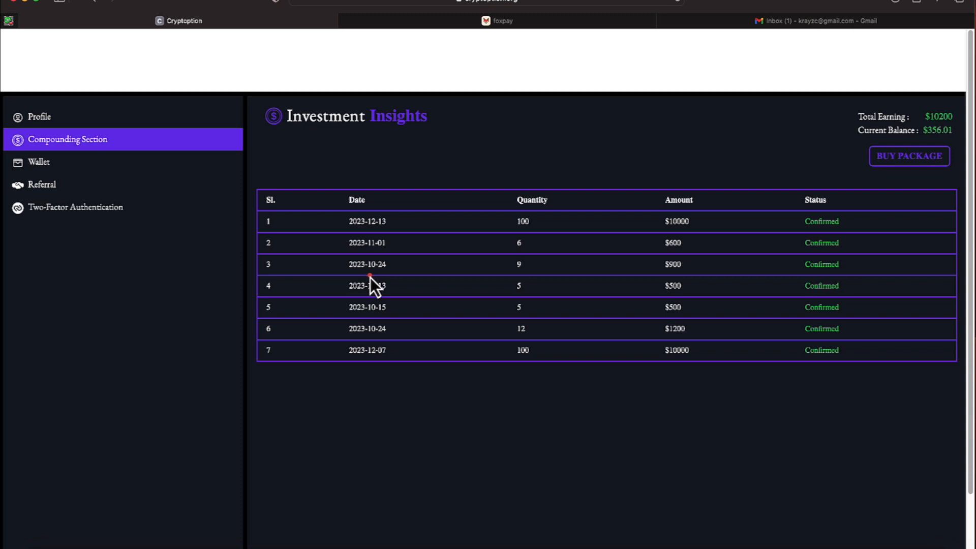
mouse_move(416, 392)
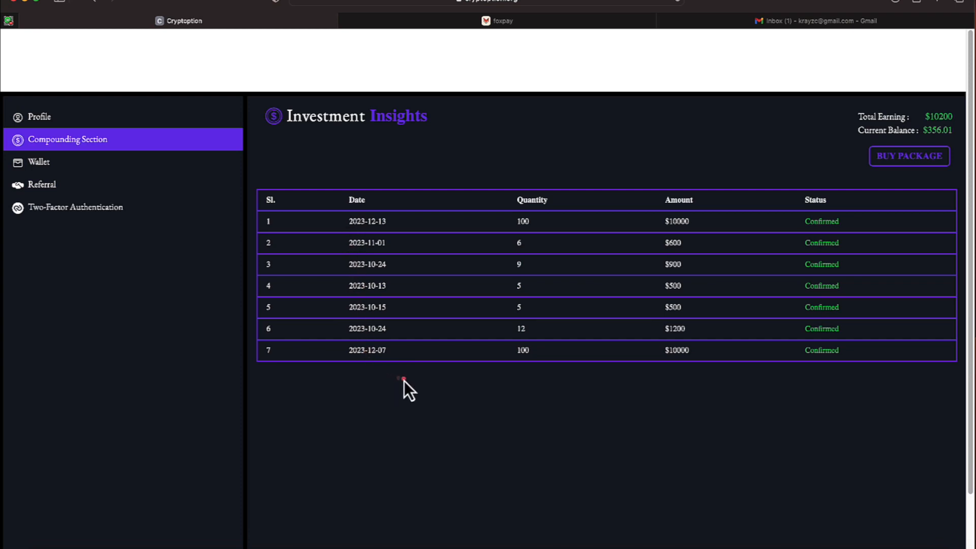
mouse_move(397, 293)
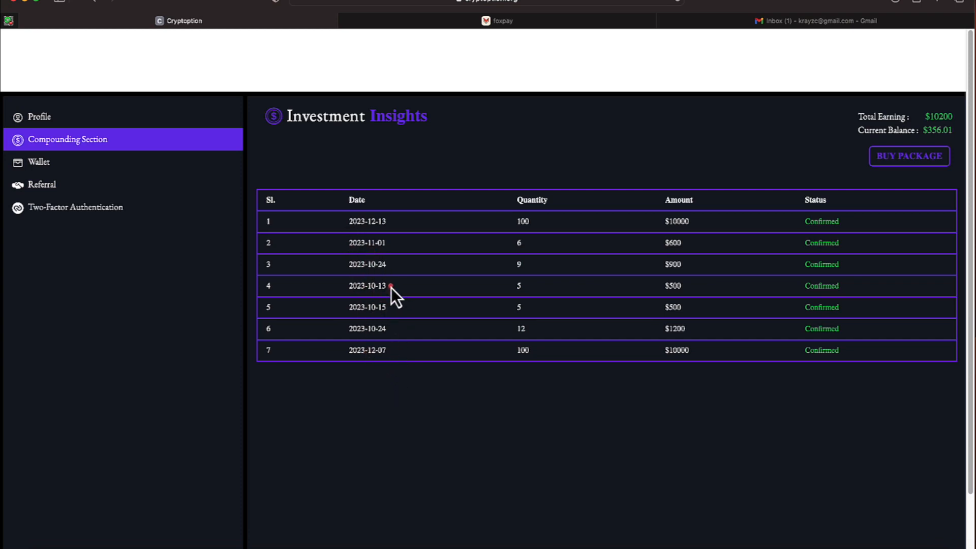
double_click(366, 286)
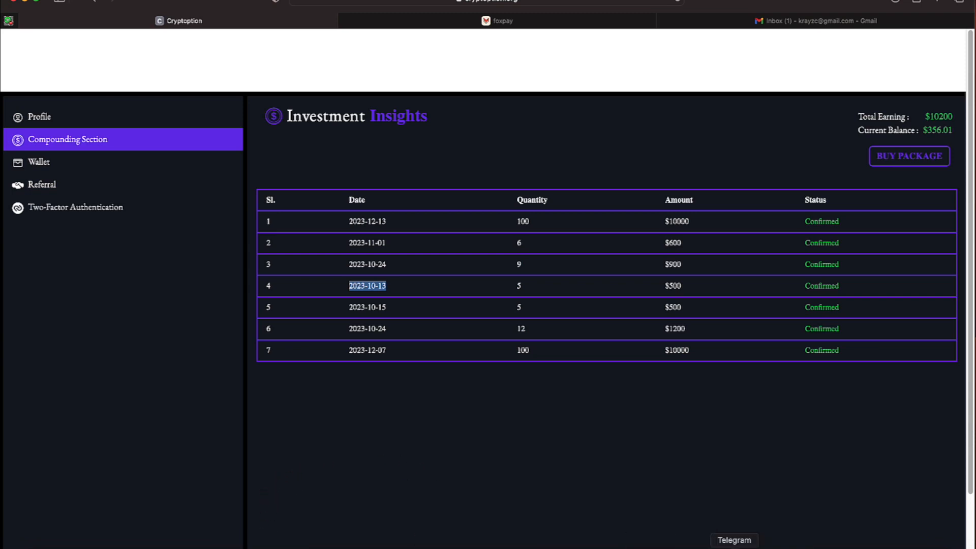
Step: Browse the CRYPTOPTION - The Journey Family channel's trade-result posts and play the latest trade video
click(734, 540)
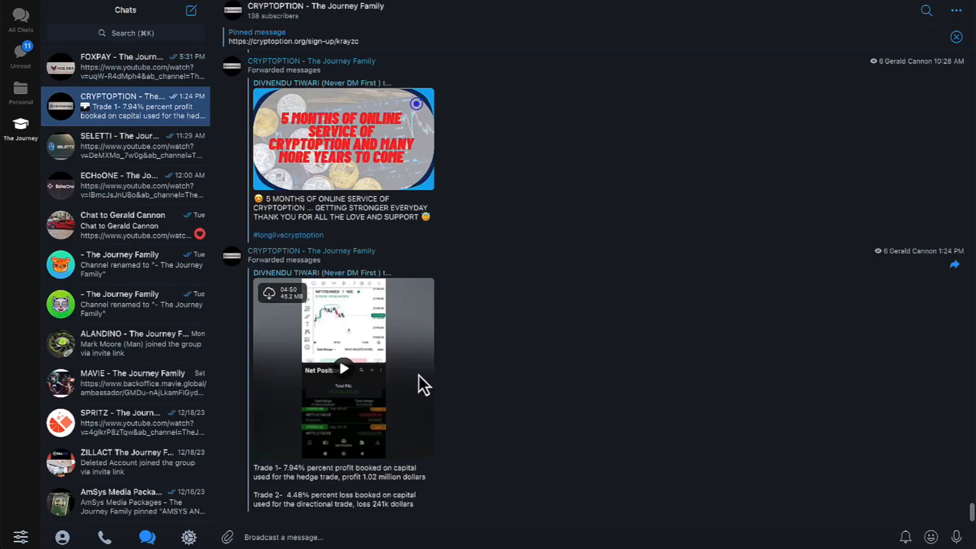
mouse_move(342, 399)
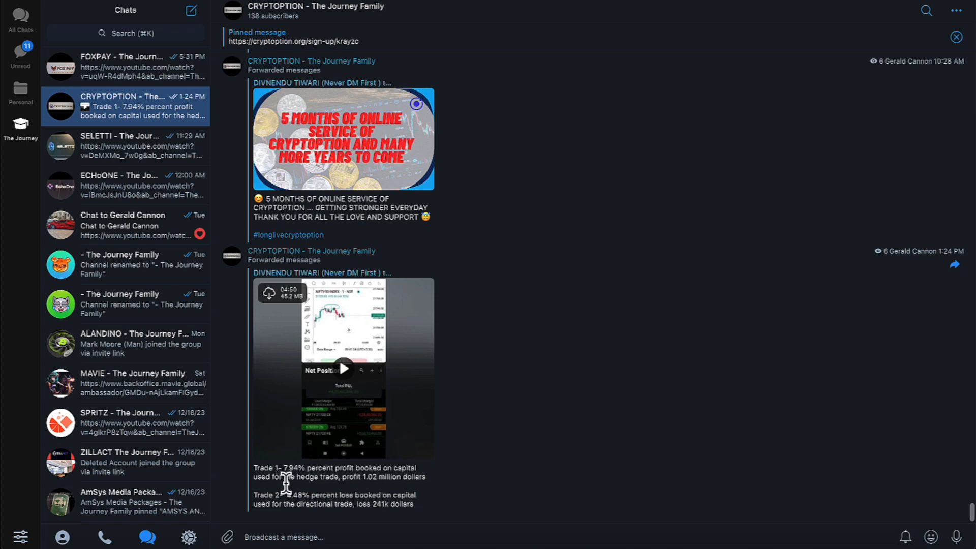
mouse_move(320, 481)
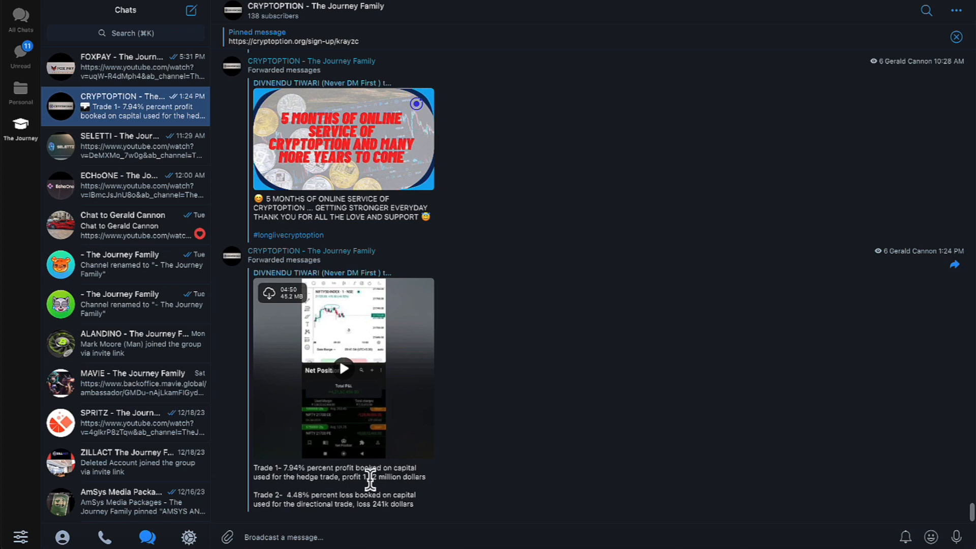
mouse_move(333, 489)
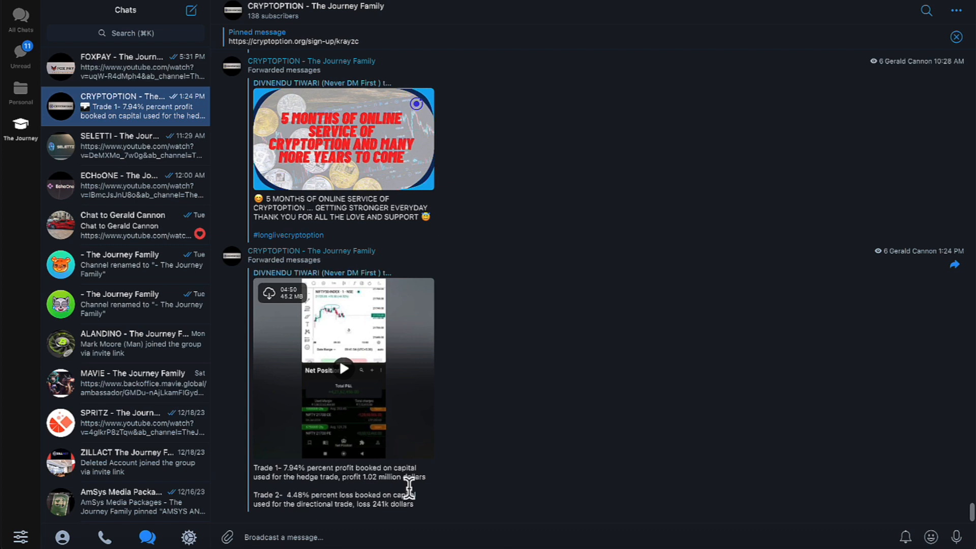
mouse_move(304, 530)
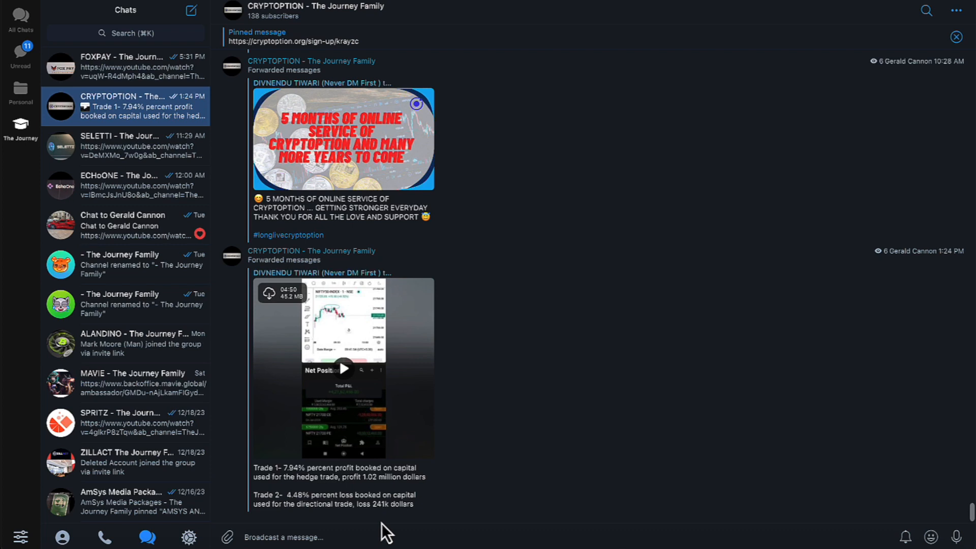
mouse_move(378, 499)
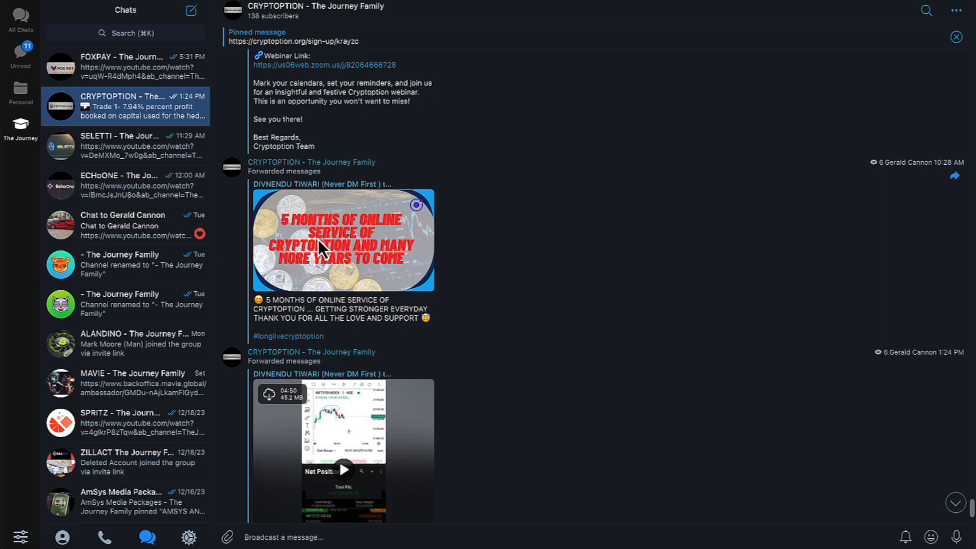
mouse_move(311, 263)
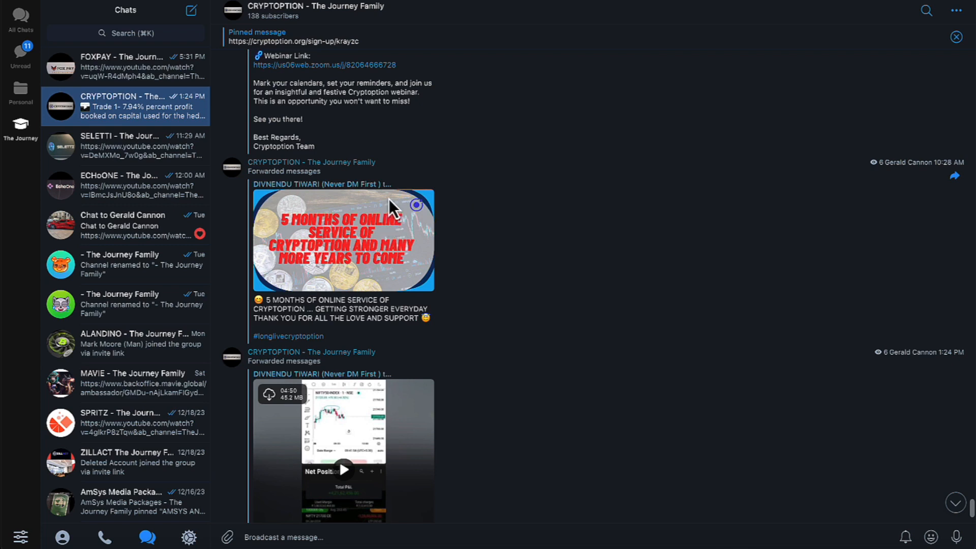
scroll(down, 3)
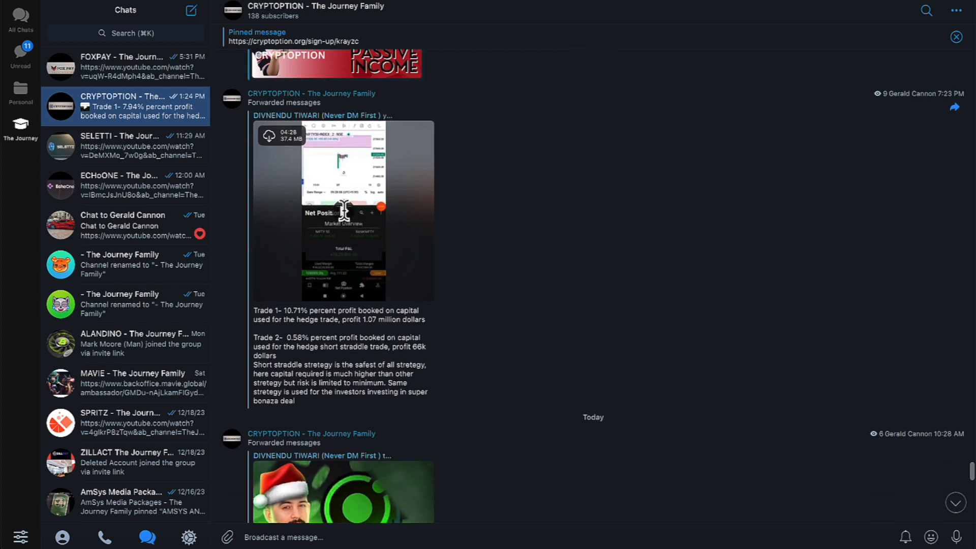
click(342, 211)
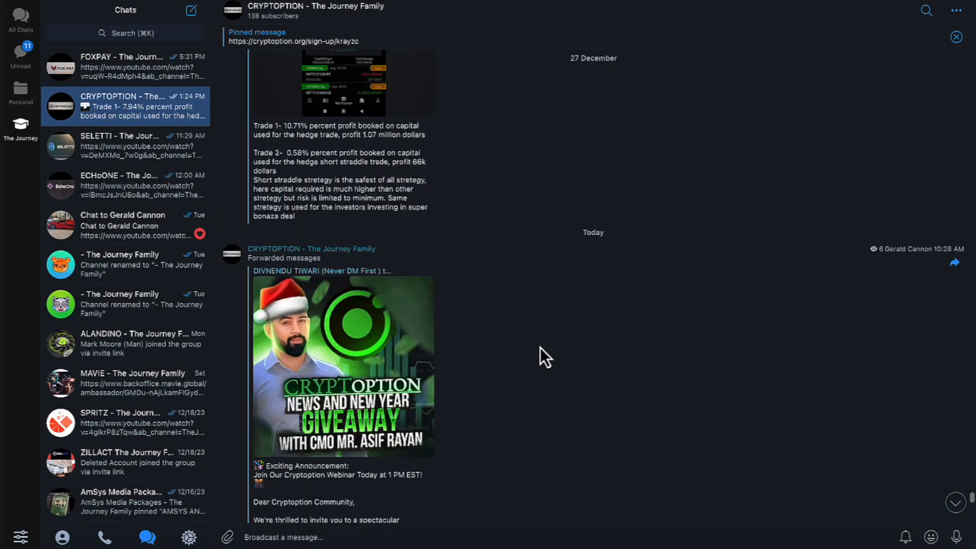
scroll(down, 3)
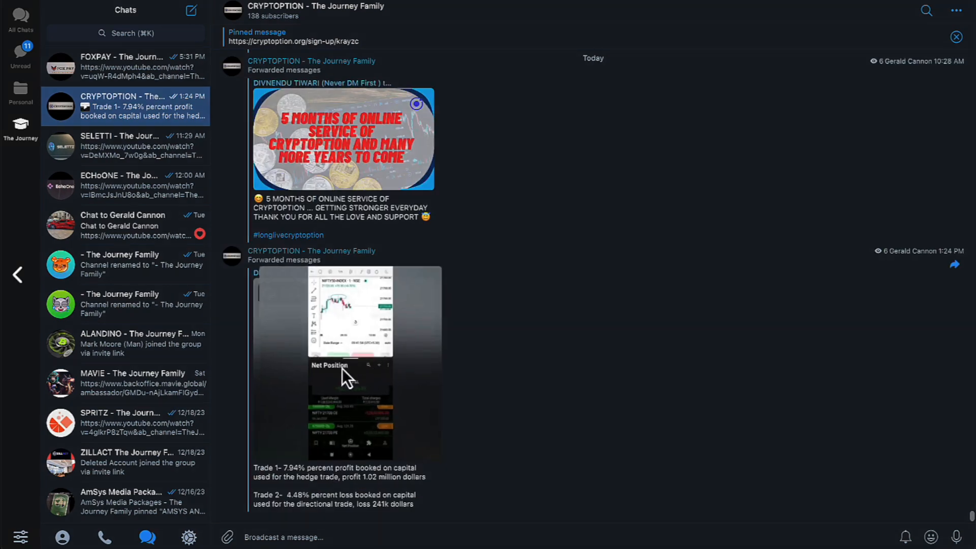
click(347, 362)
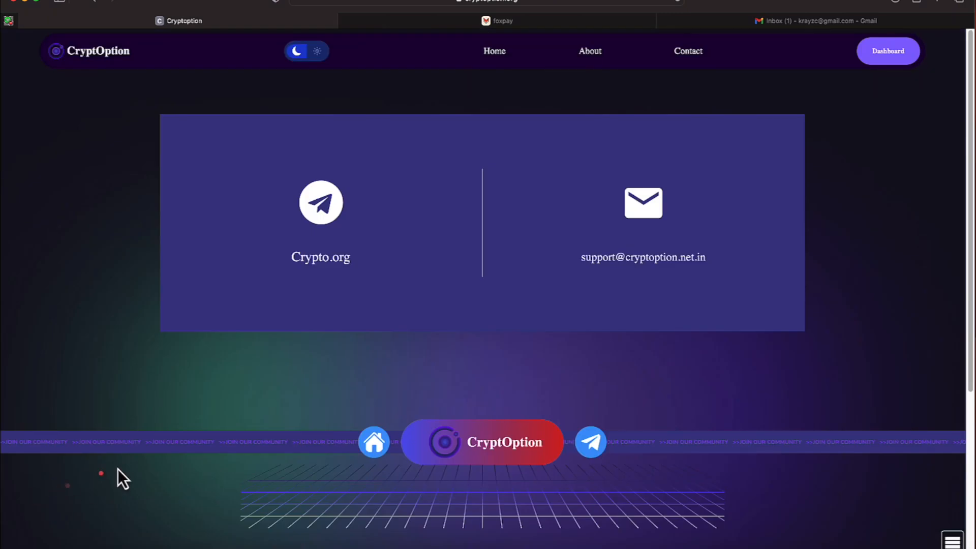
mouse_move(329, 243)
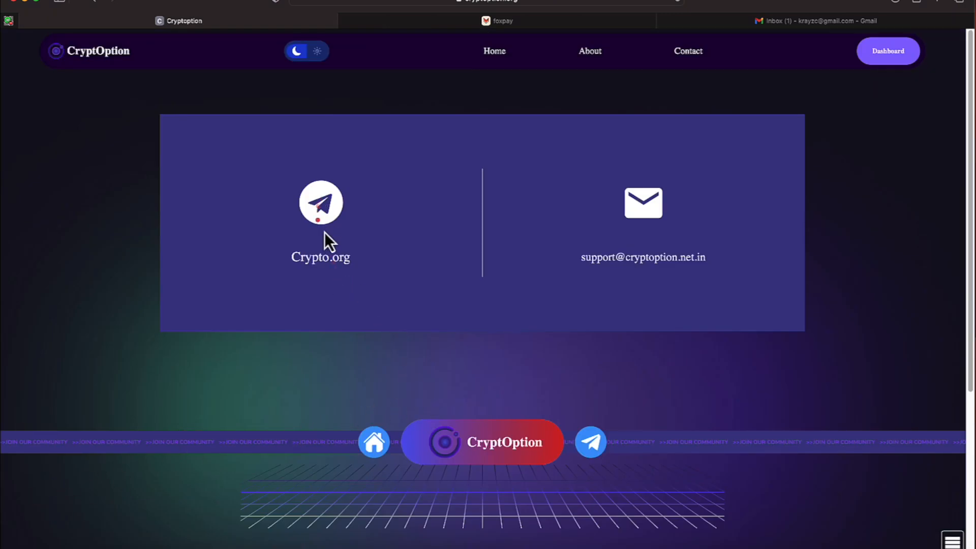
mouse_move(592, 442)
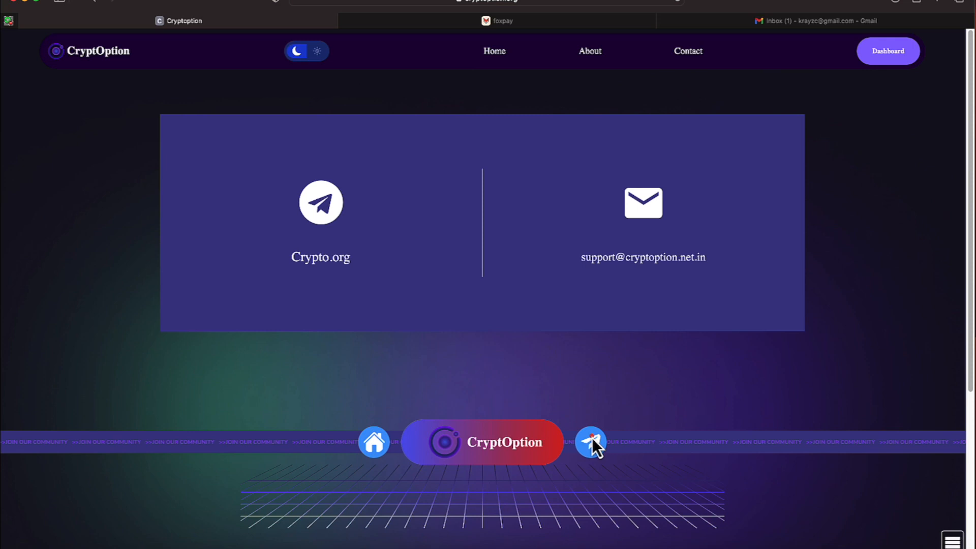
mouse_move(510, 365)
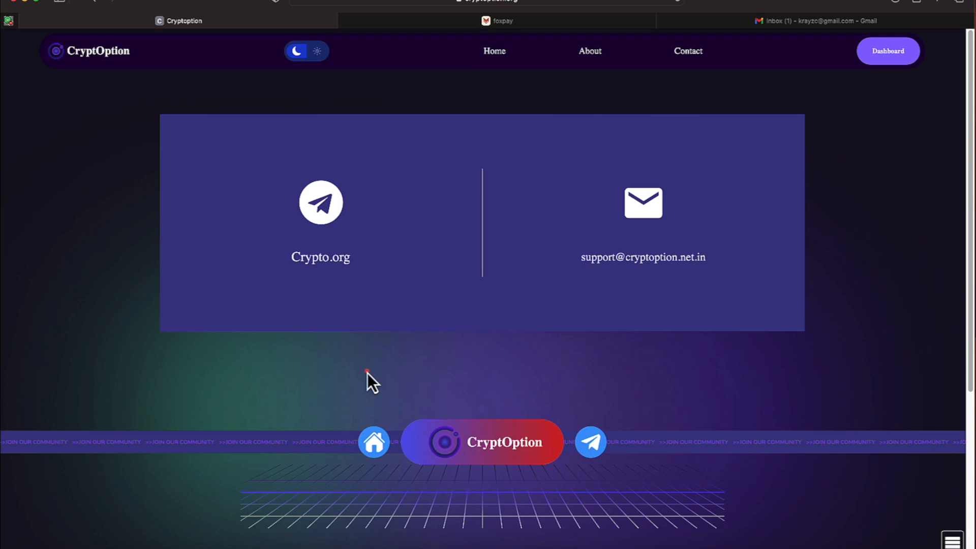
mouse_move(521, 174)
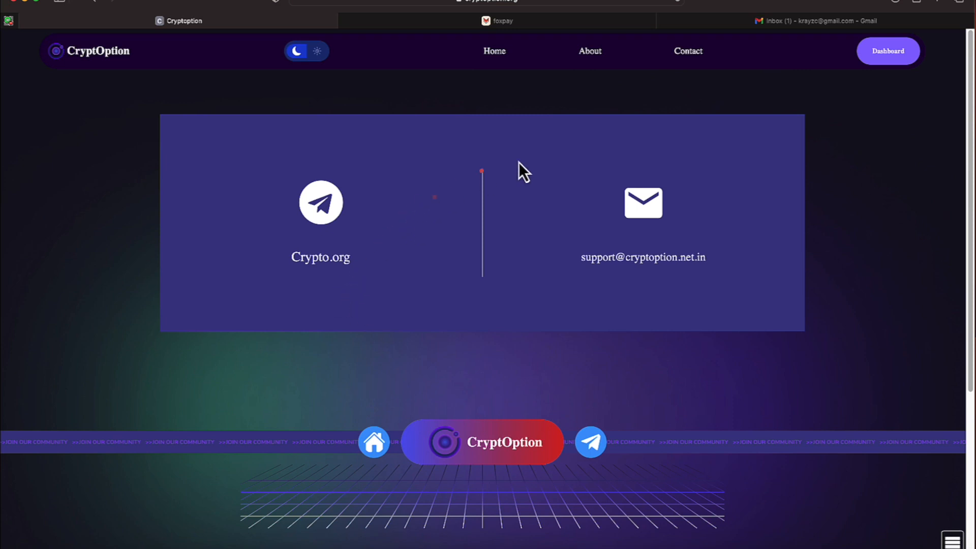
mouse_move(602, 190)
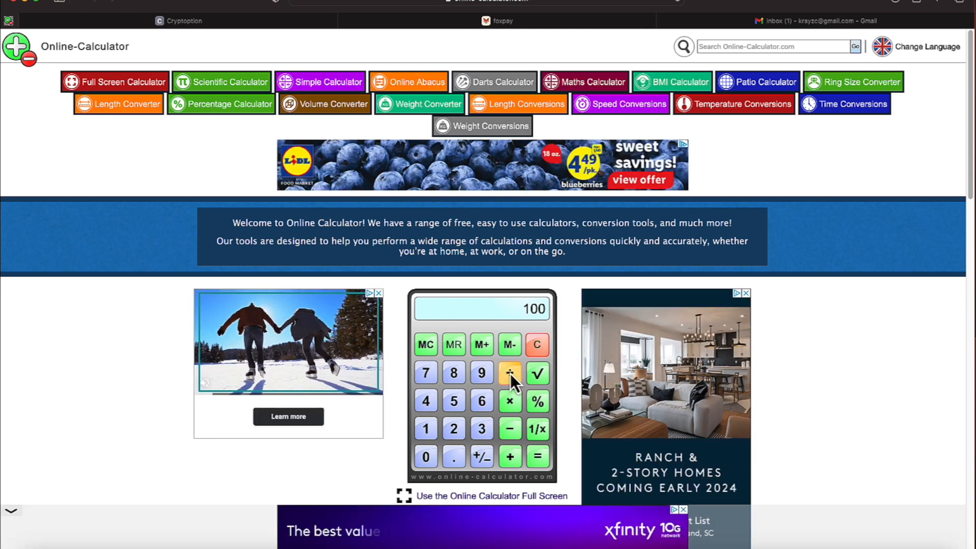
Step: Compute the break-even figure 66.6666667 from 100, clear it, and return to the Cryptoption contact page
click(509, 373)
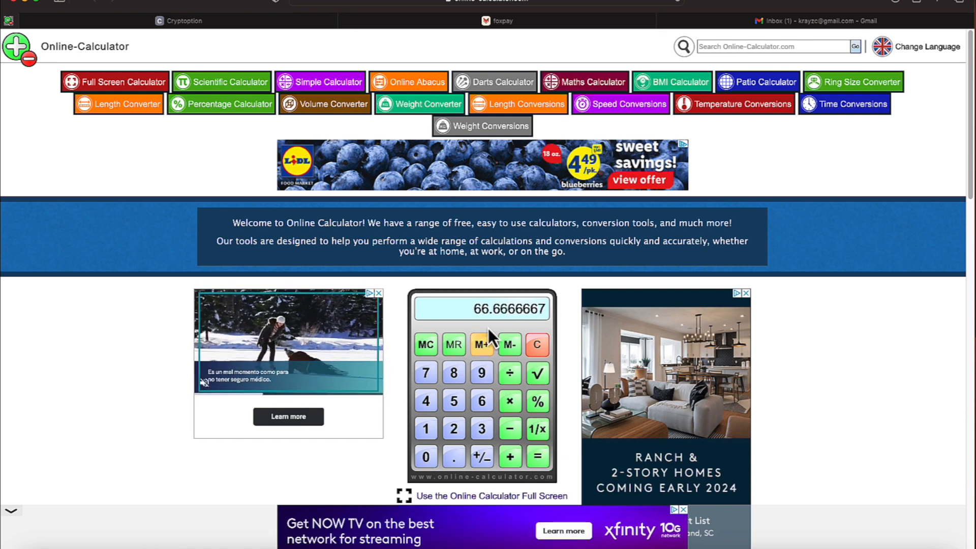
mouse_move(536, 345)
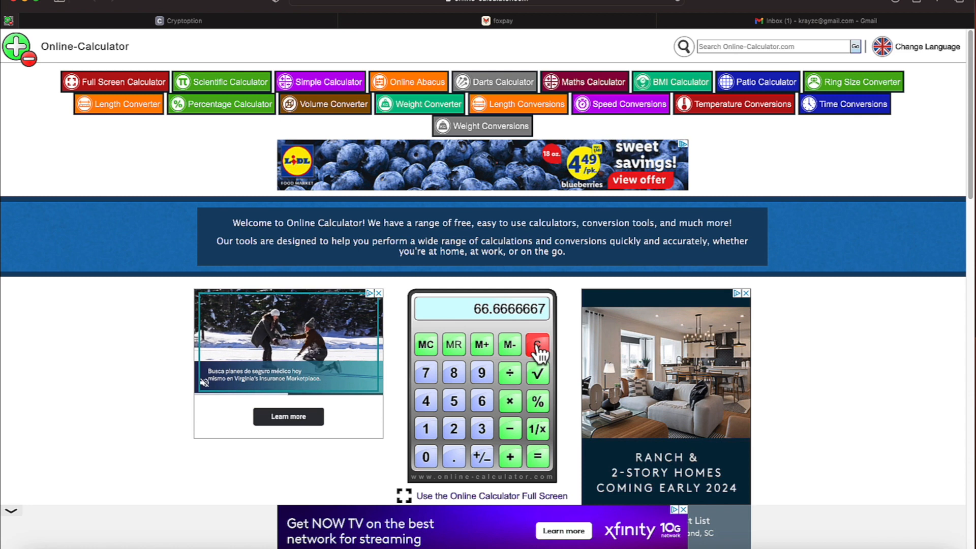
click(537, 344)
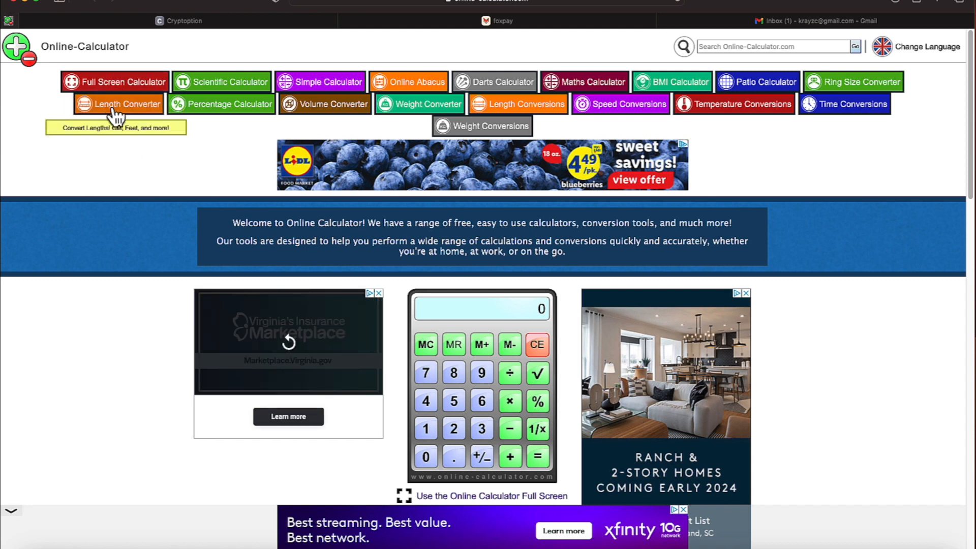
mouse_move(82, 51)
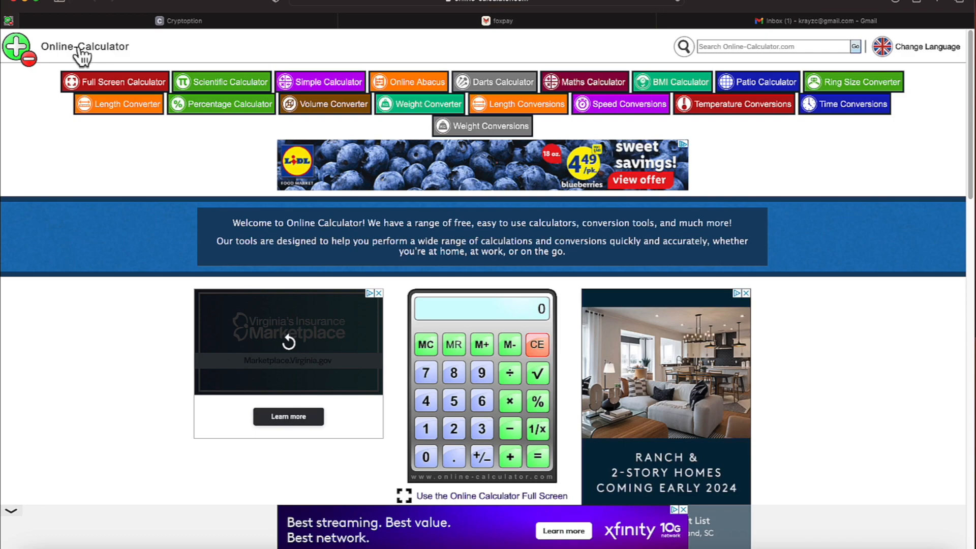
click(178, 20)
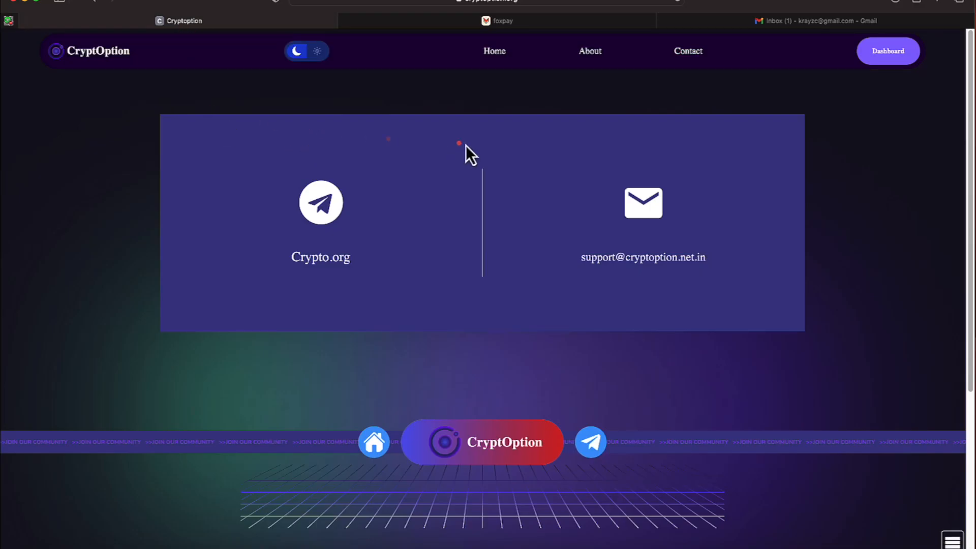
mouse_move(88, 141)
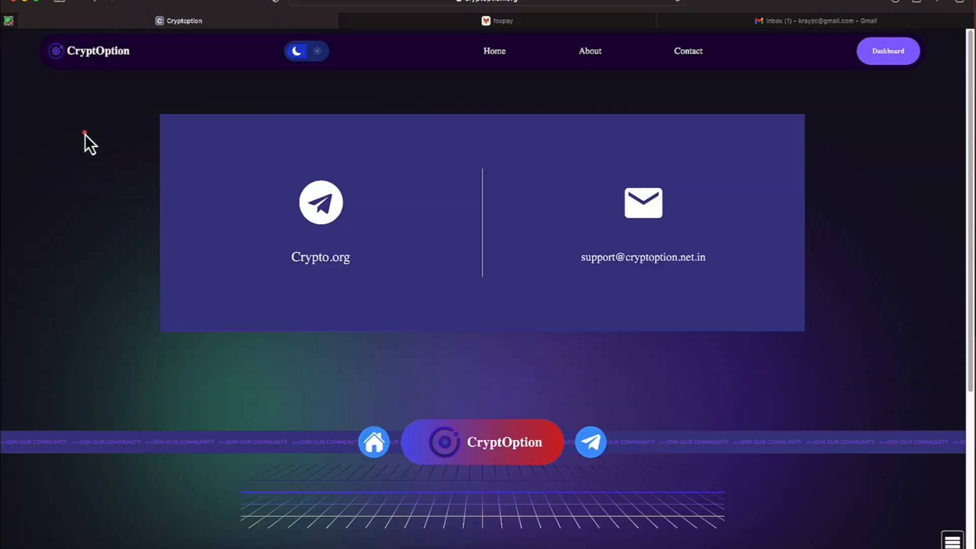